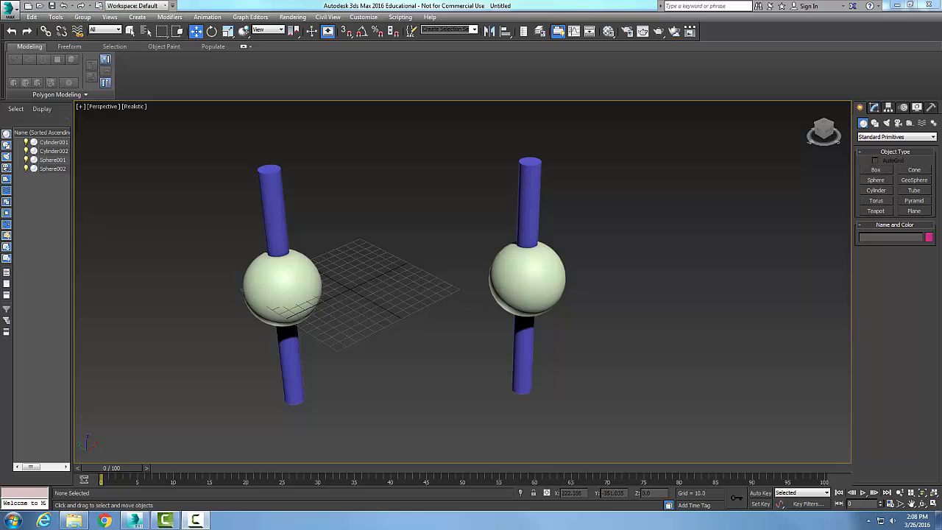
{"action": "mouse_move", "coordinate": [807, 206]}
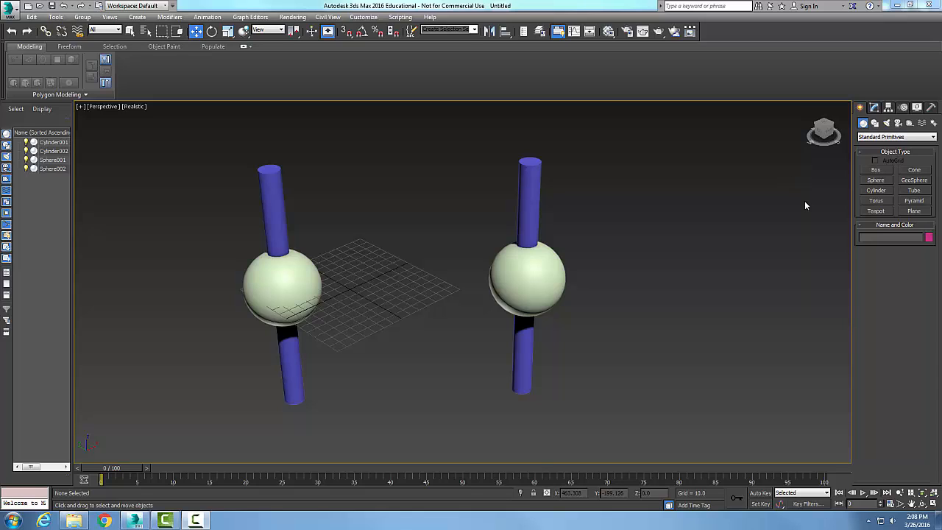
- Expand the Create panel's object category list, currently showing Standard Primitives
{"action": "left_click", "coordinate": [276, 197]}
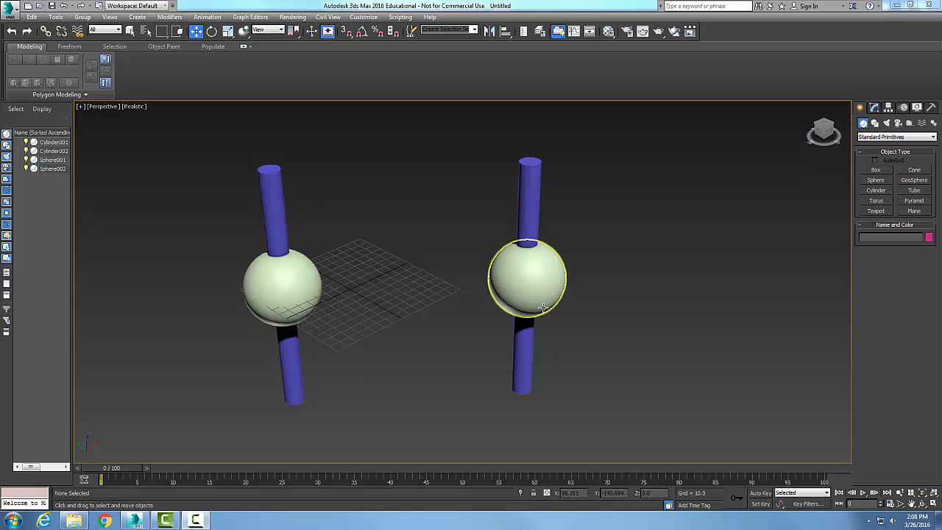
{"action": "left_click", "coordinate": [675, 327]}
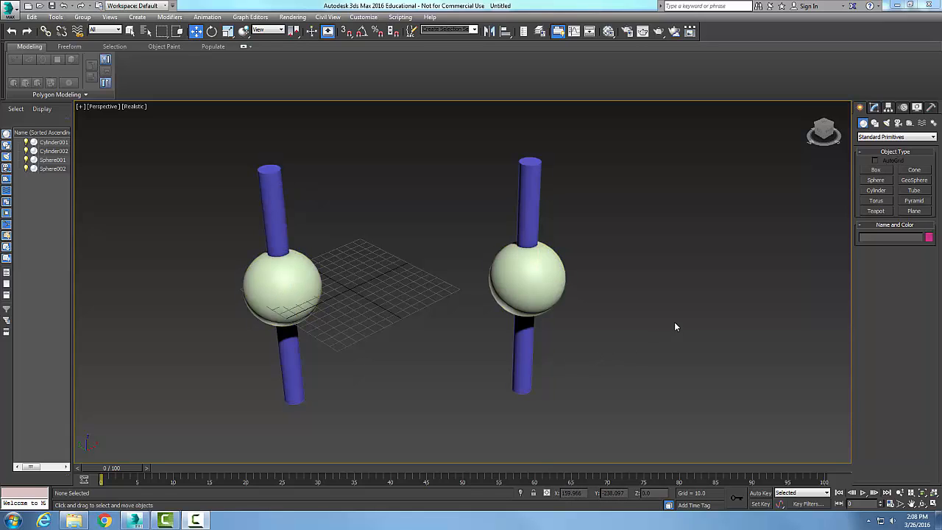
{"action": "mouse_move", "coordinate": [771, 175]}
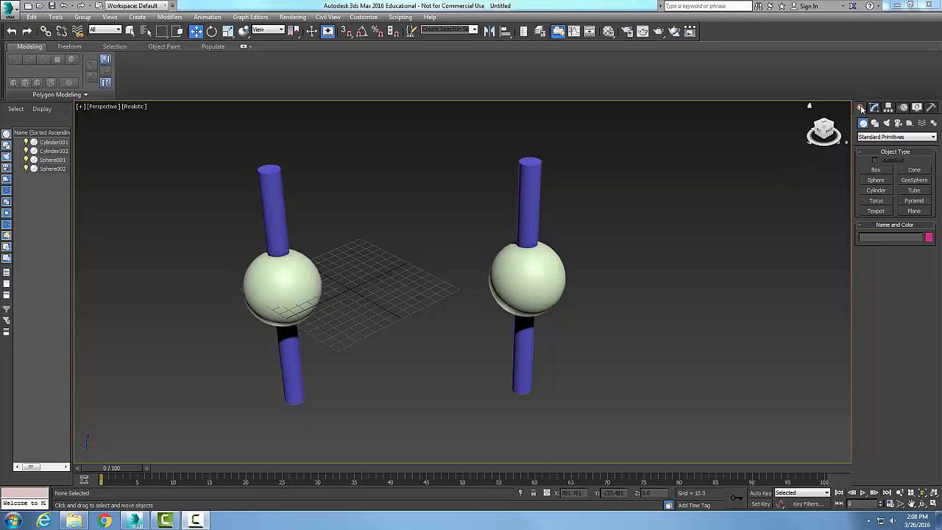
{"action": "mouse_move", "coordinate": [862, 124]}
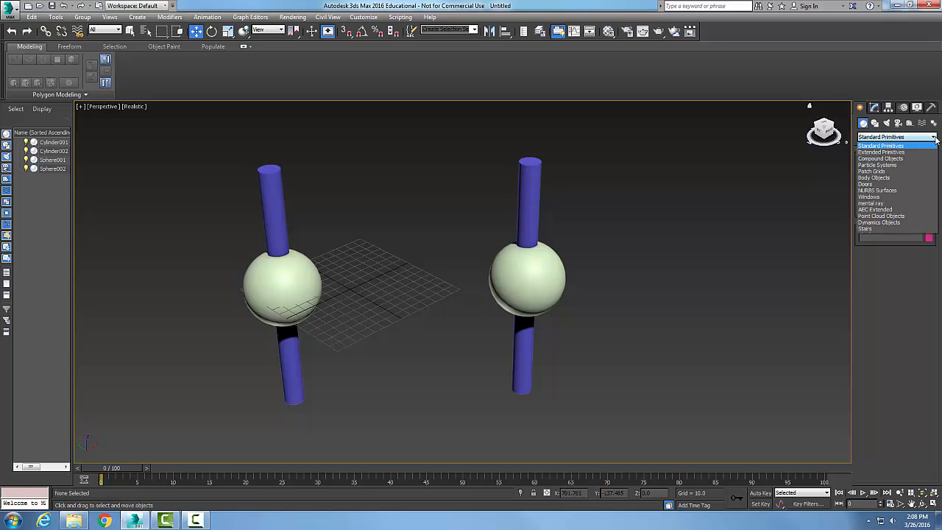
- Switch to Compound Objects and begin a Boolean on the left sphere with Move operand mode
{"action": "left_click", "coordinate": [880, 159]}
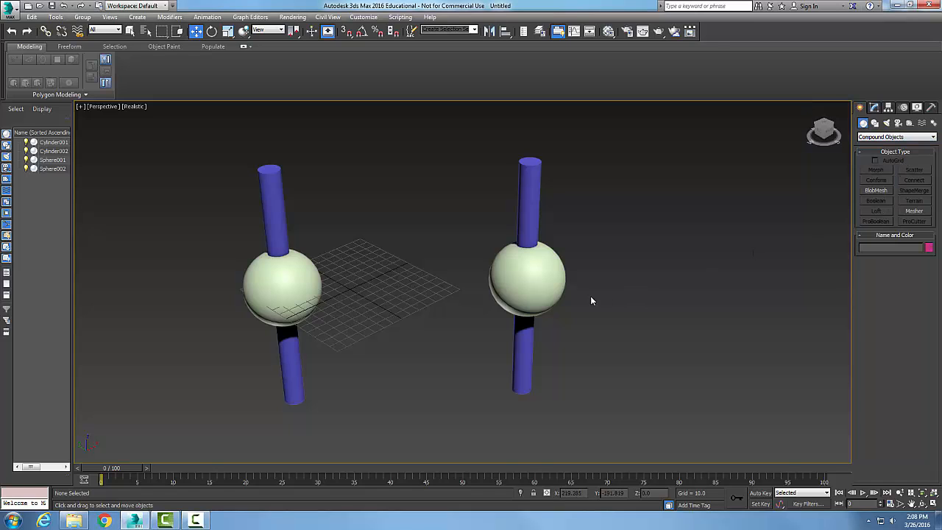
{"action": "left_click", "coordinate": [280, 283]}
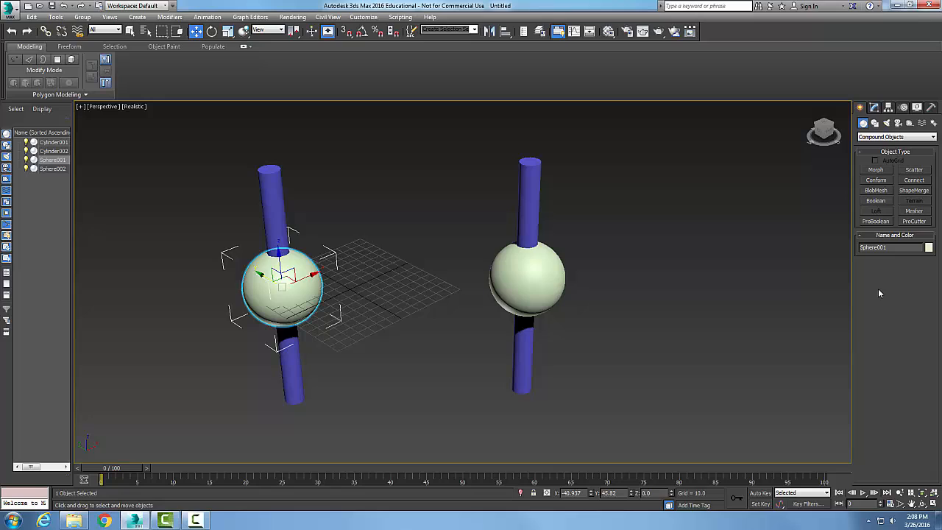
{"action": "left_click", "coordinate": [875, 200]}
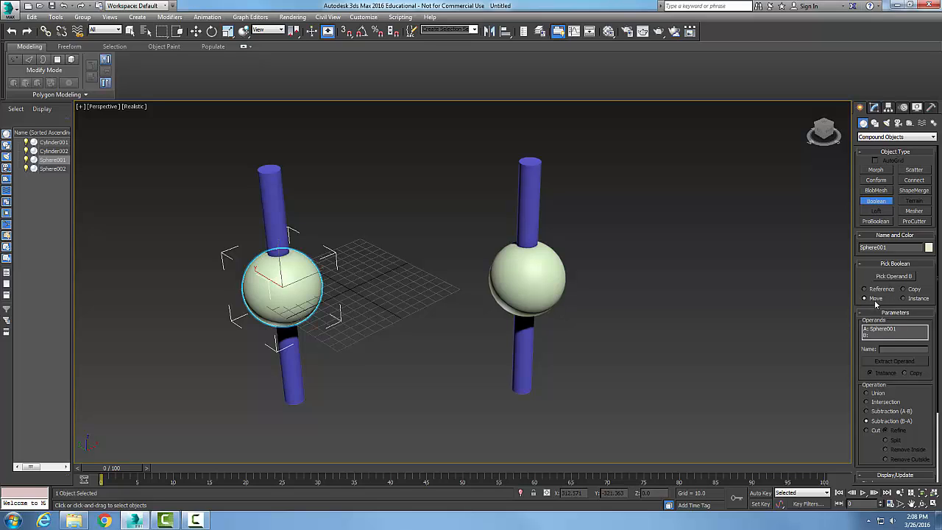
{"action": "mouse_move", "coordinate": [876, 305]}
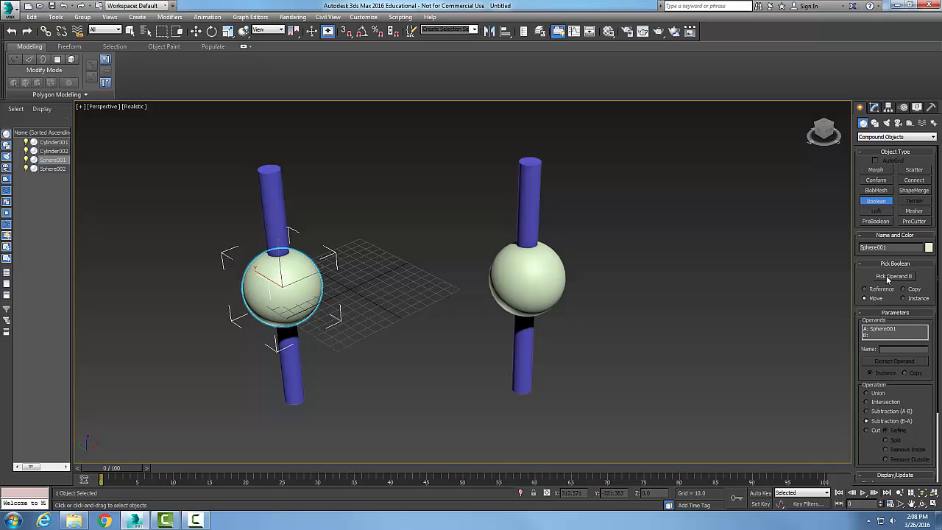
{"action": "mouse_move", "coordinate": [884, 281]}
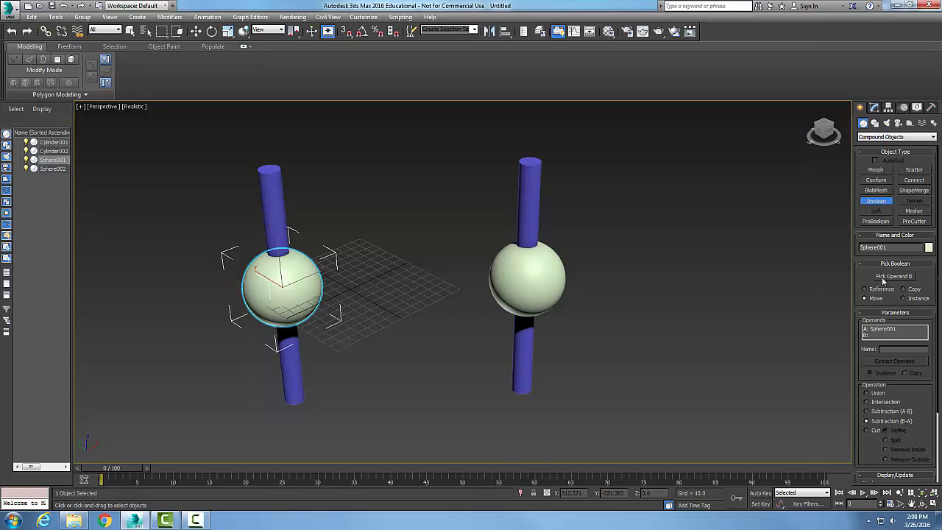
- Pick the left cylinder as Operand B so only two cylinder pieces remain, then deselect
{"action": "left_click", "coordinate": [895, 277]}
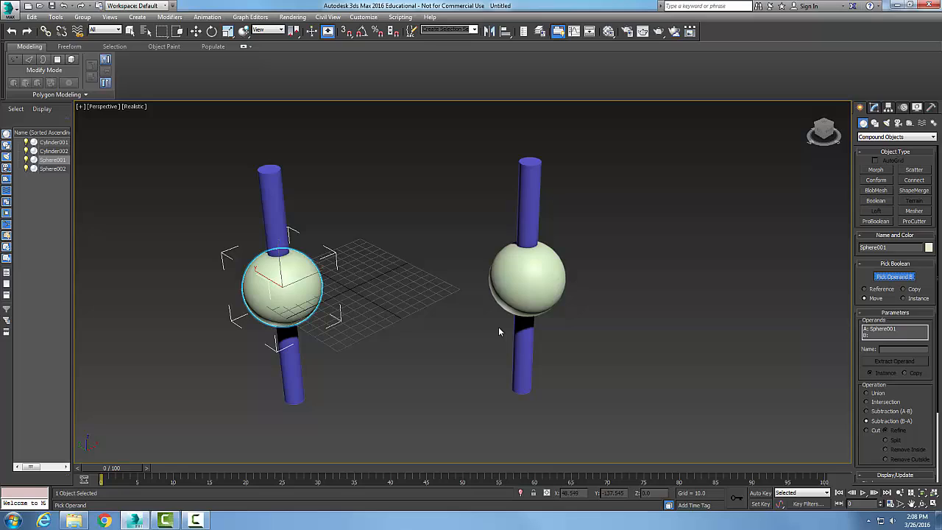
{"action": "mouse_move", "coordinate": [497, 332]}
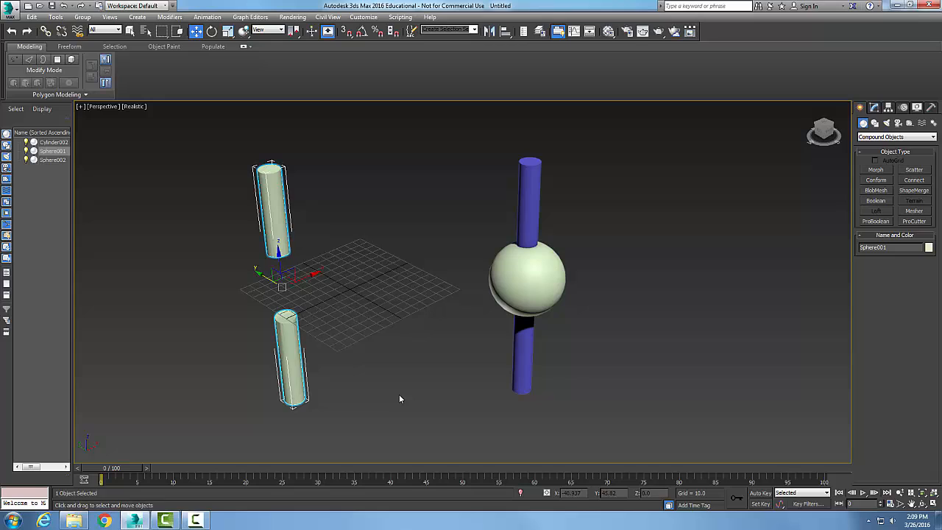
{"action": "left_click", "coordinate": [418, 394]}
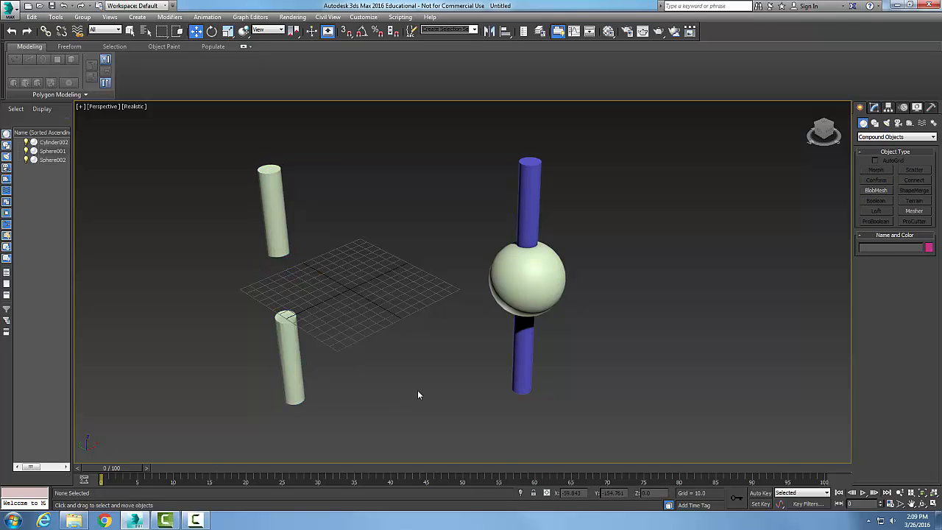
- Begin a Boolean on the right sphere in Copy mode and pick the blue cylinder as Operand B
{"action": "left_click", "coordinate": [527, 278]}
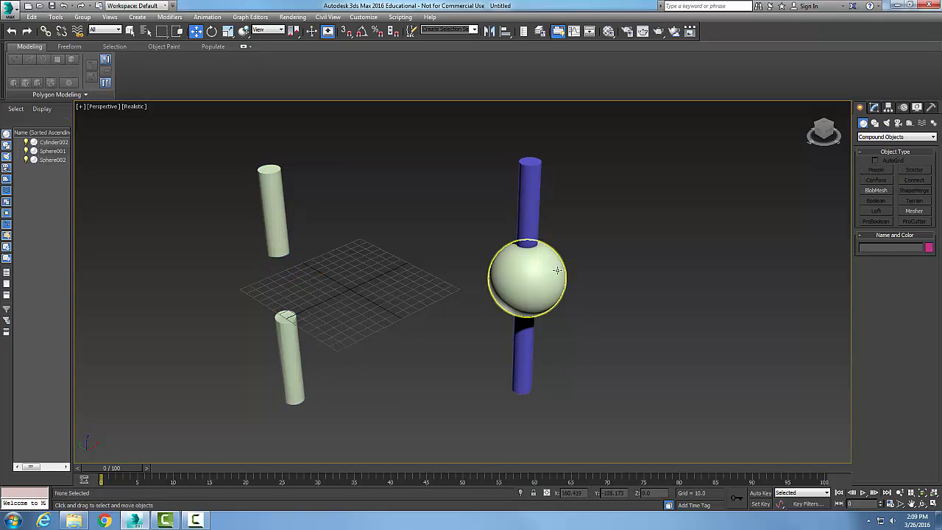
{"action": "left_click", "coordinate": [528, 277]}
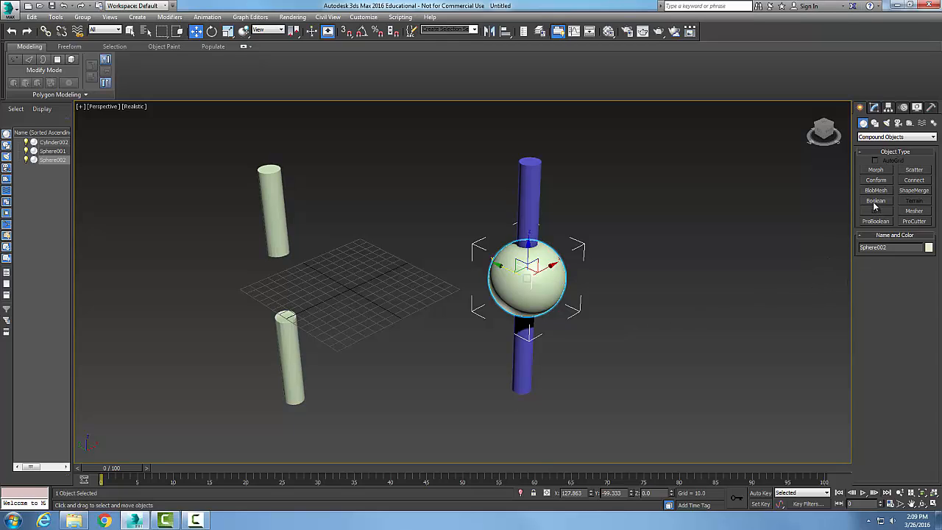
{"action": "left_click", "coordinate": [874, 200]}
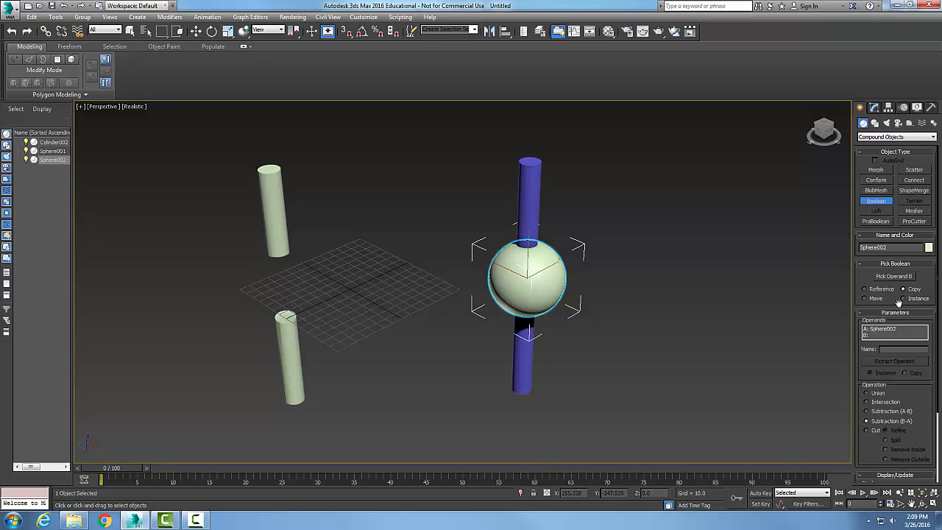
{"action": "mouse_move", "coordinate": [896, 310]}
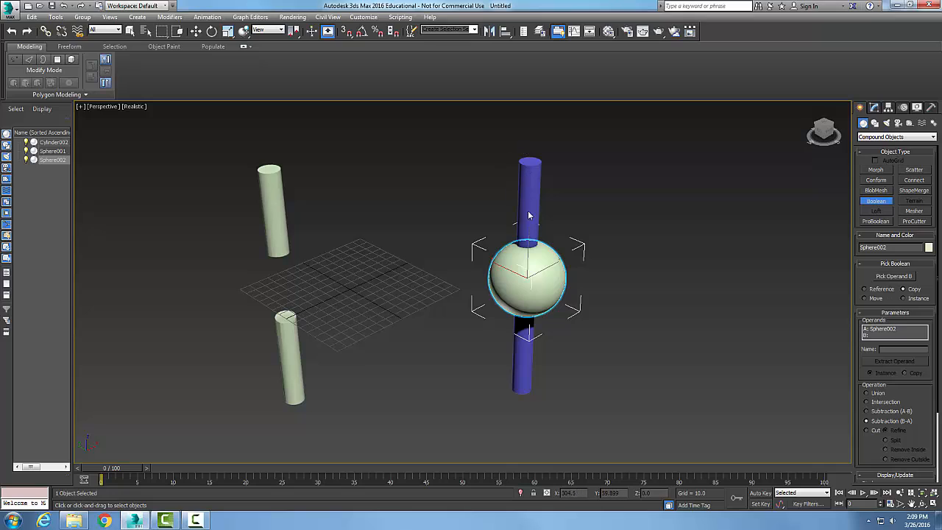
{"action": "mouse_move", "coordinate": [486, 342]}
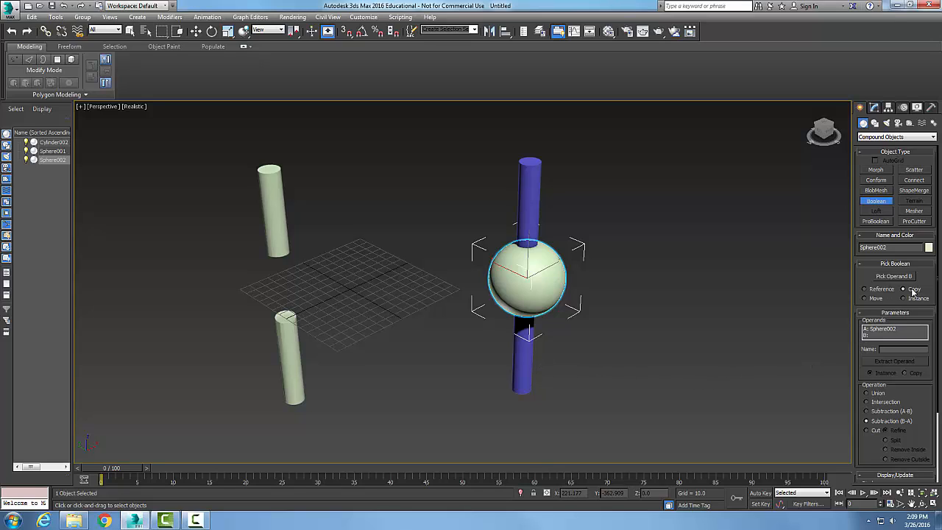
{"action": "left_click", "coordinate": [895, 276]}
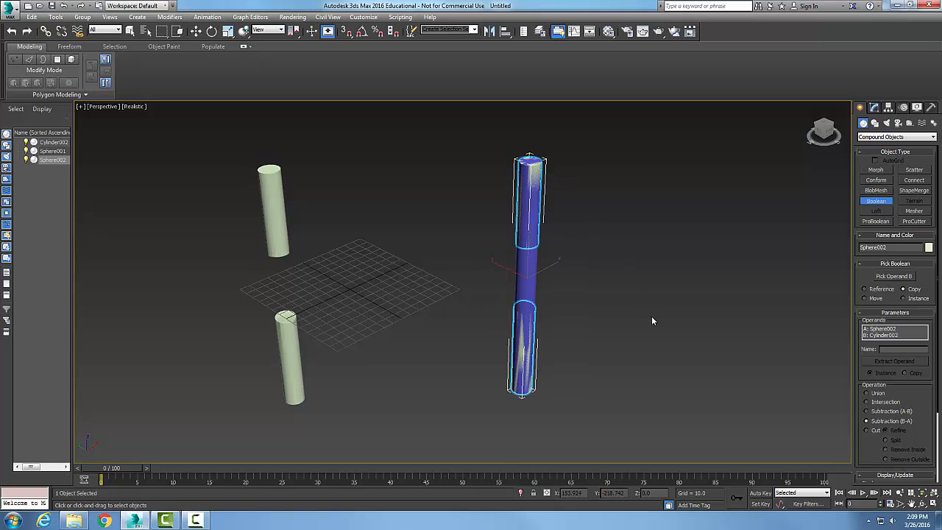
- Move the kept blue cylinder copy to the right, revealing the two cylinder remnants
{"action": "left_click", "coordinate": [197, 31]}
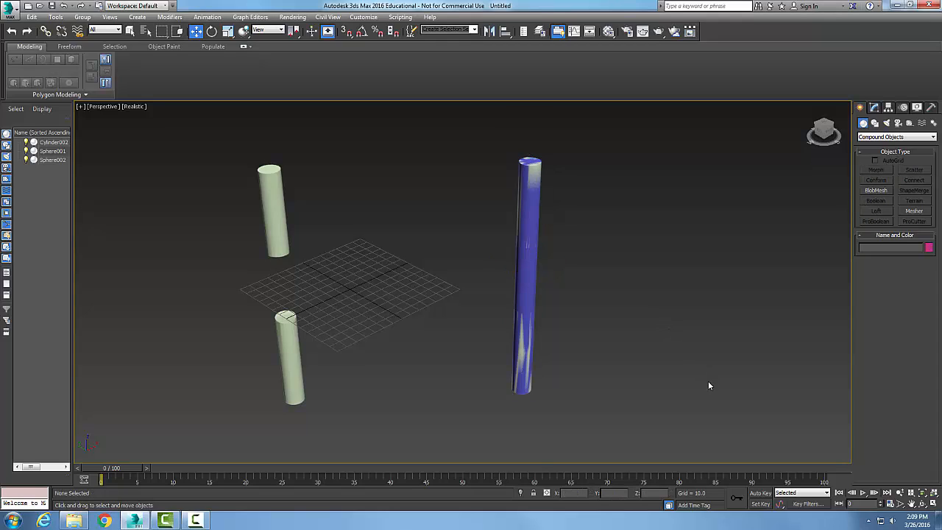
{"action": "mouse_move", "coordinate": [655, 337]}
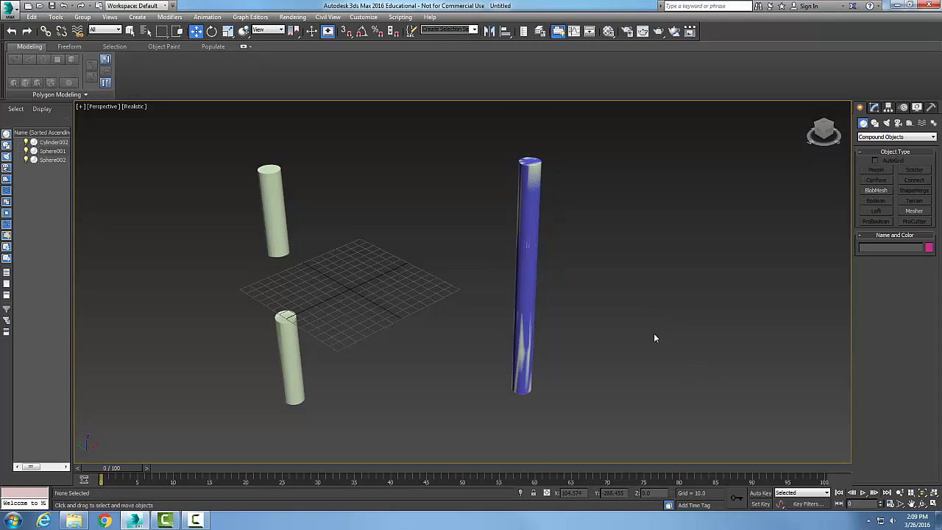
{"action": "mouse_move", "coordinate": [588, 282]}
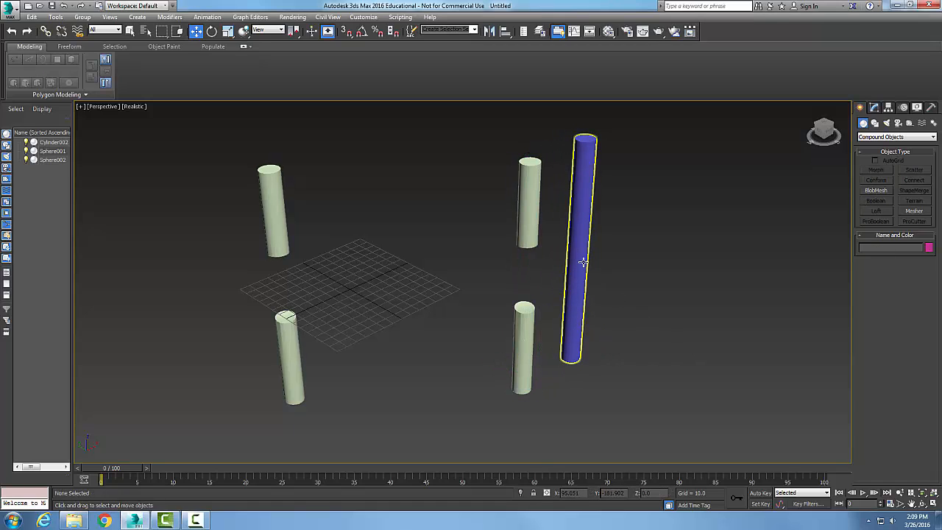
{"action": "mouse_move", "coordinate": [573, 293]}
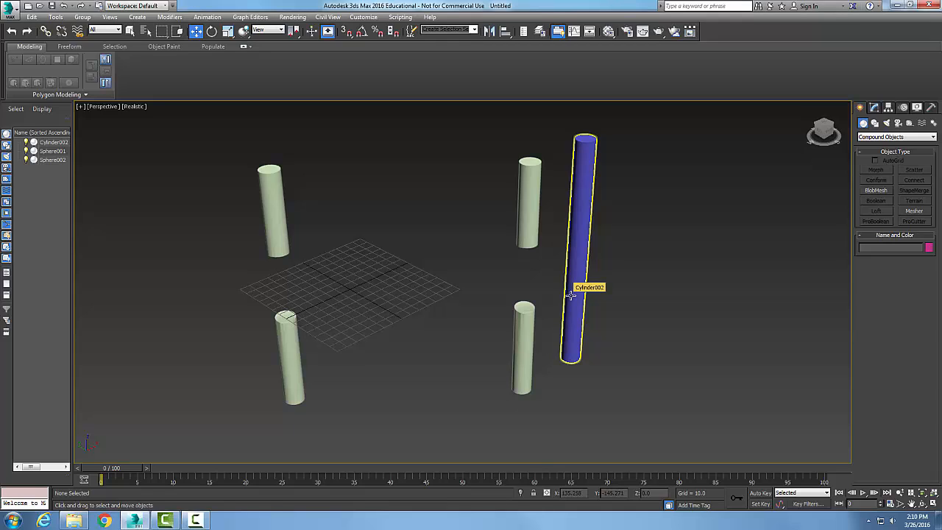
{"action": "left_click", "coordinate": [753, 257]}
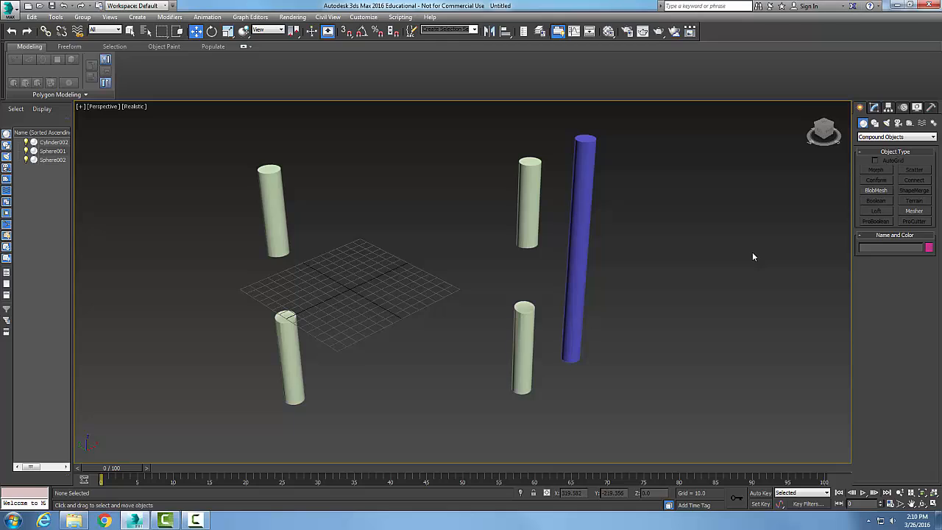
{"action": "mouse_move", "coordinate": [209, 56]}
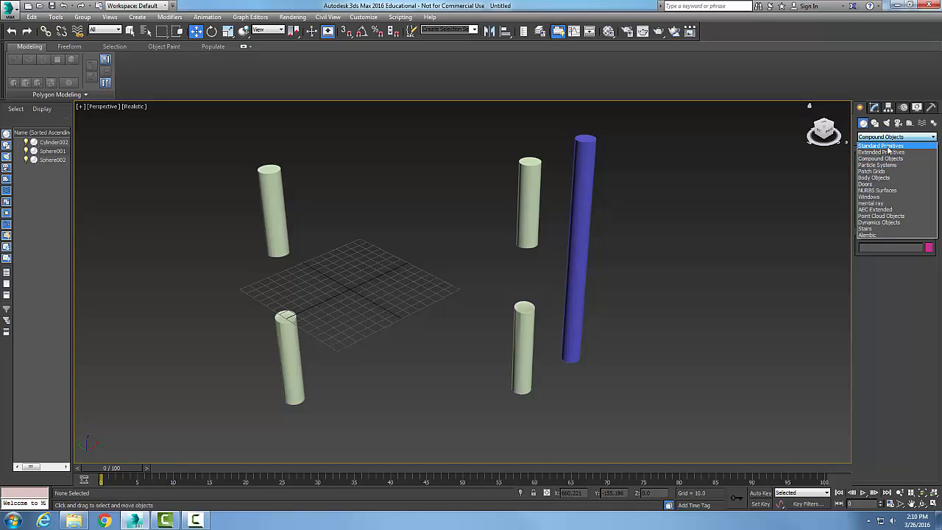
- Create a third sphere from Standard Primitives and draw a magenta cylinder vertically through it
{"action": "left_click", "coordinate": [880, 146]}
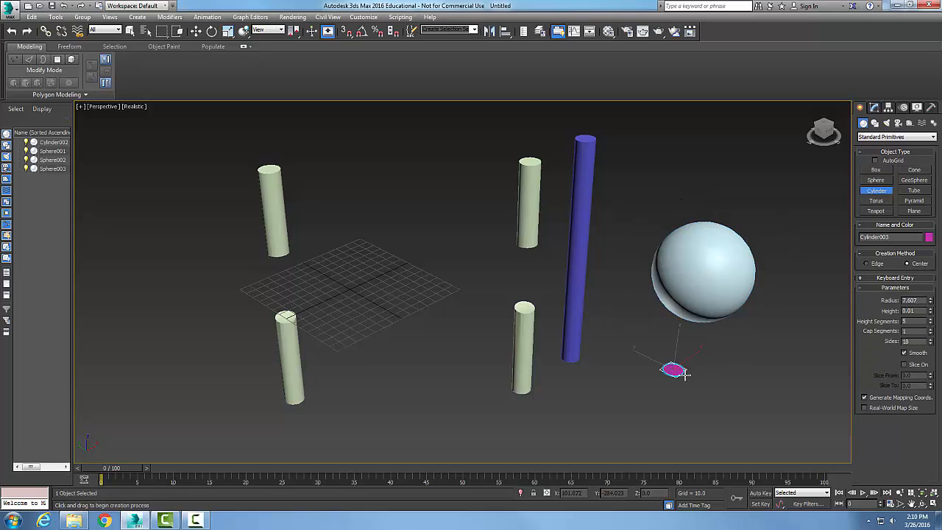
{"action": "left_click_drag", "start_coordinate": [674, 371], "coordinate": [689, 117]}
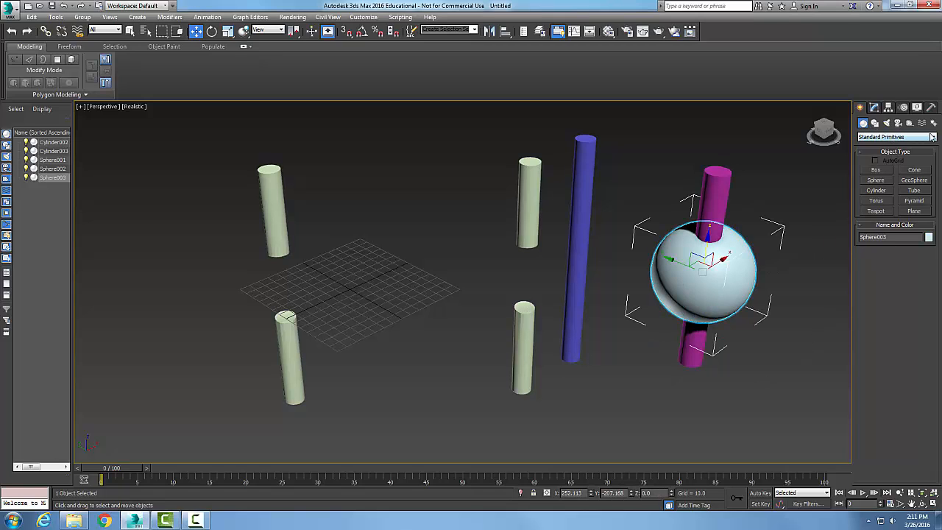
- Switch to Compound Objects and start a Boolean on the third sphere in Move mode
{"action": "left_click", "coordinate": [892, 137]}
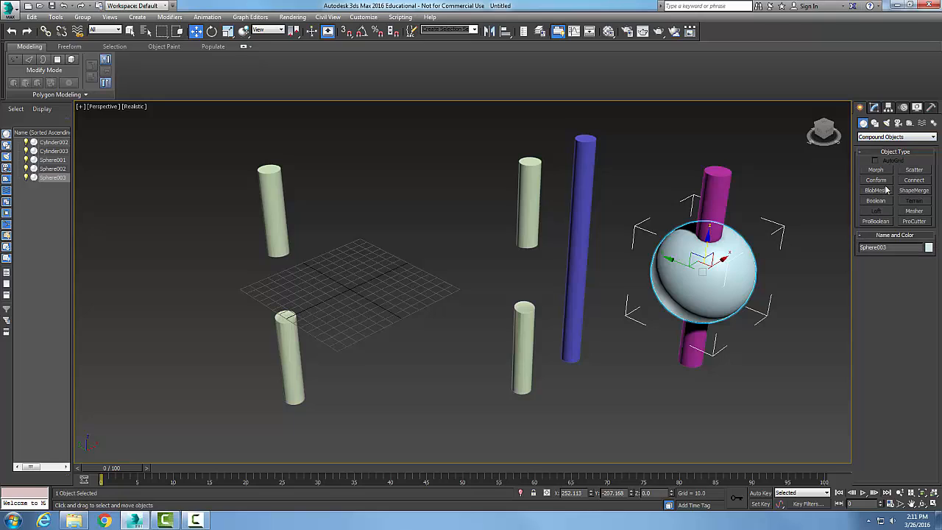
{"action": "left_click", "coordinate": [874, 201]}
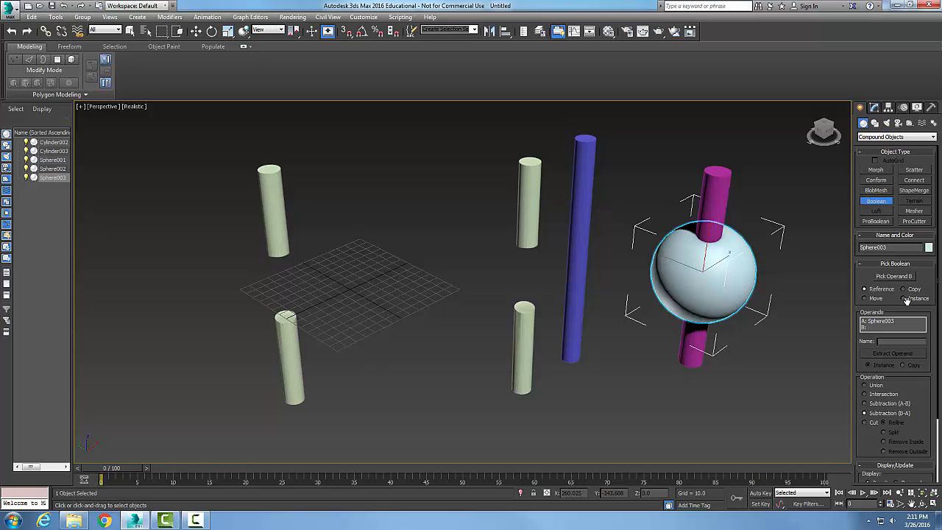
{"action": "mouse_move", "coordinate": [907, 302]}
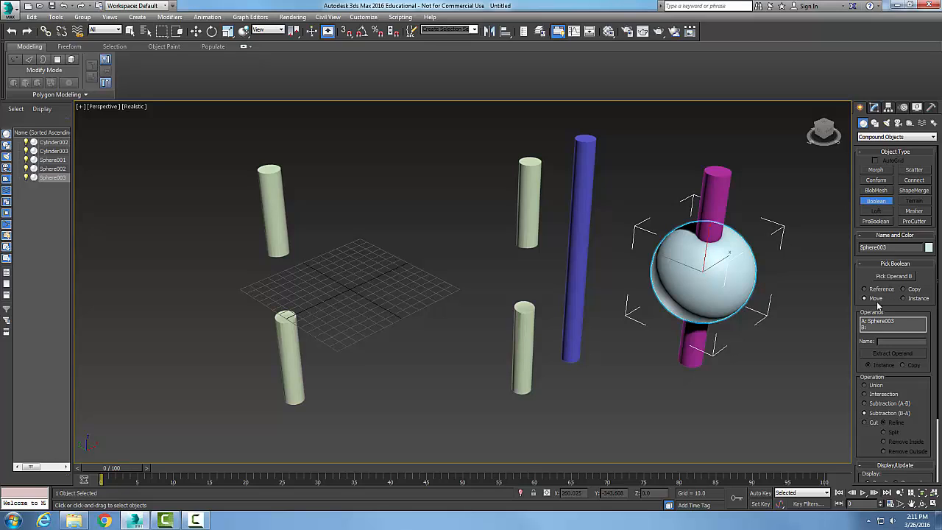
{"action": "mouse_move", "coordinate": [778, 300]}
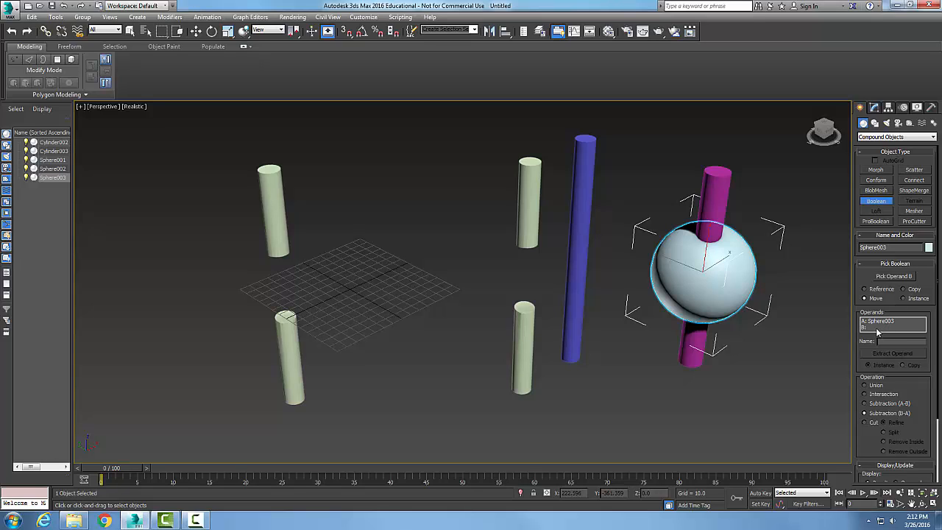
{"action": "mouse_move", "coordinate": [879, 331]}
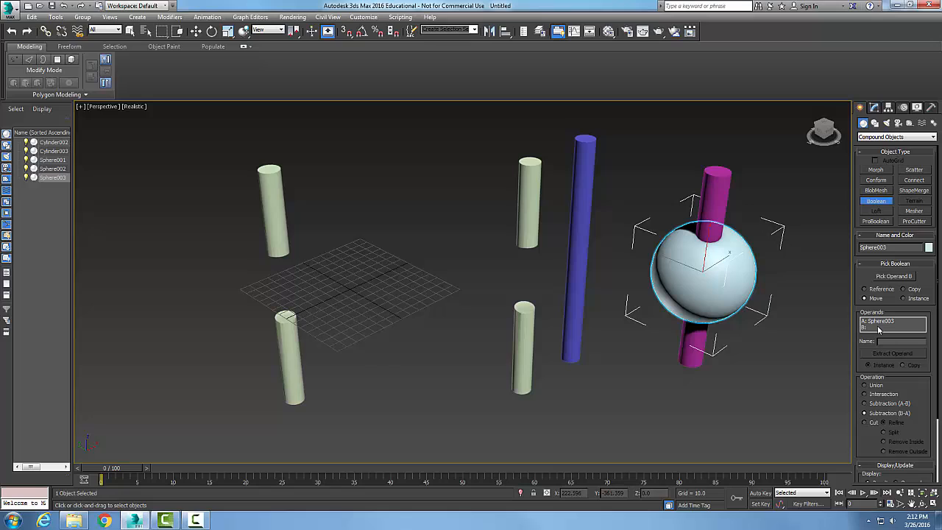